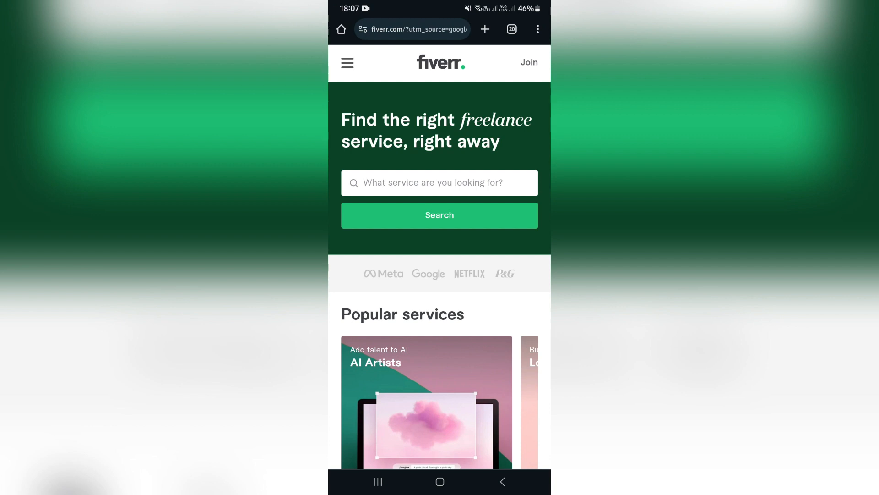
Begin joining Fiverr with Google so the Google account chooser appears
{"action": "left_click", "coordinate": [537, 29]}
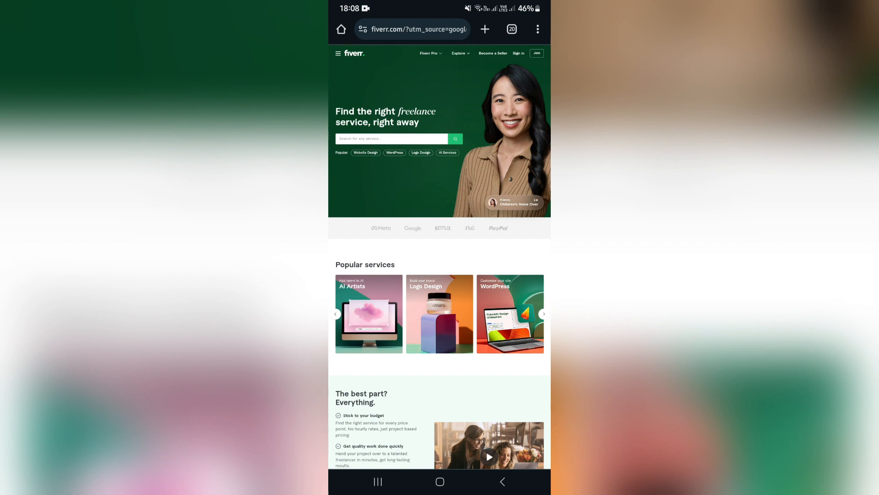
{"action": "left_click", "coordinate": [536, 53]}
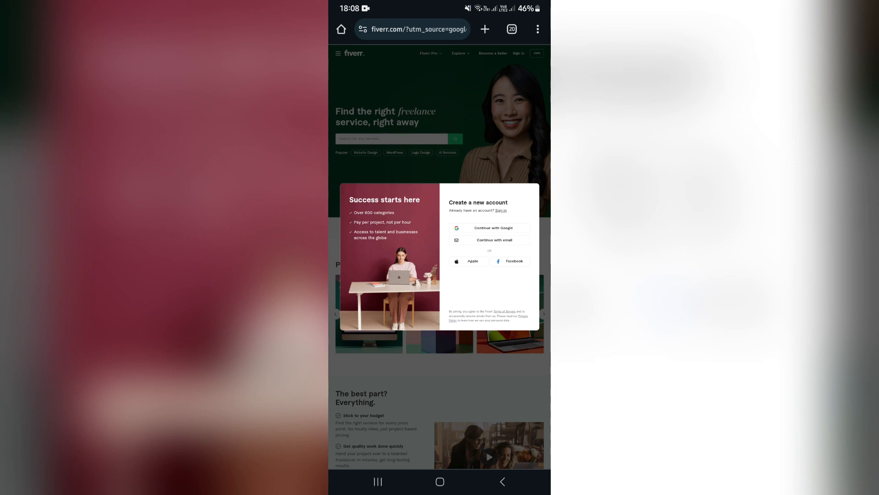
{"action": "left_click", "coordinate": [493, 228]}
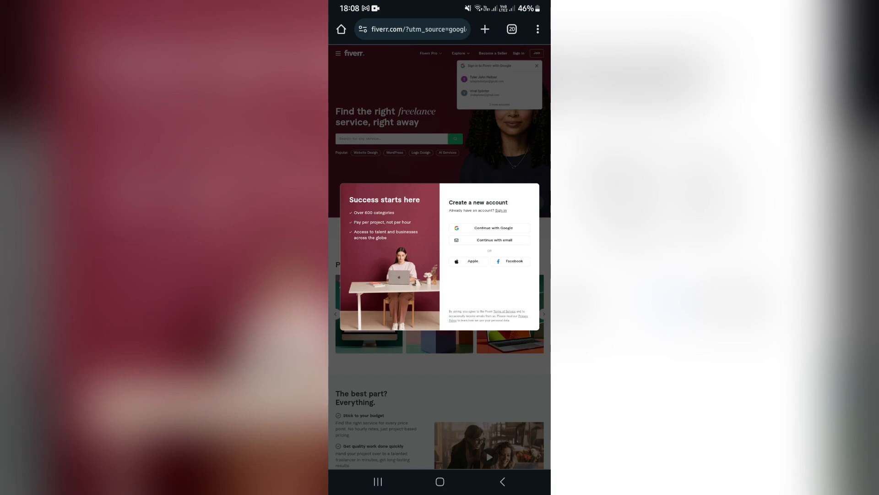
Choose the Google account to sign in, then reach the new profile page via the avatar menu
{"action": "left_click", "coordinate": [484, 79]}
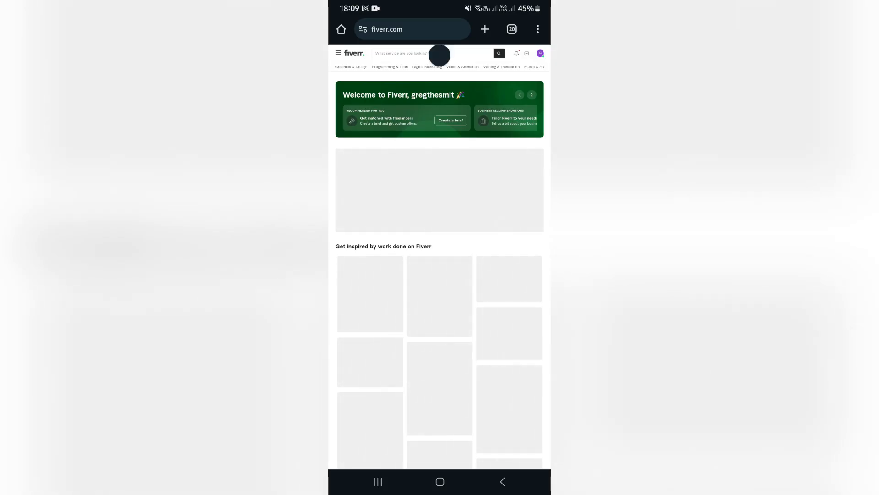
{"action": "scroll", "scroll_direction": "down", "scroll_amount": 3}
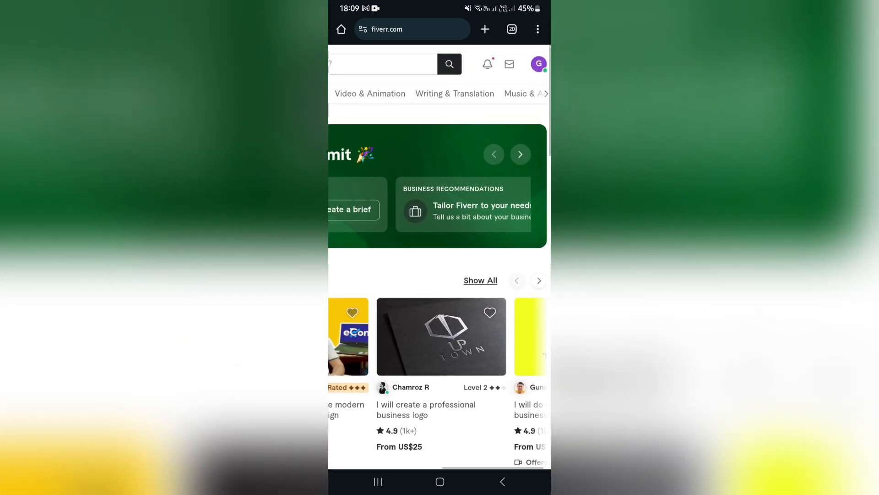
{"action": "scroll", "scroll_direction": "down", "scroll_amount": 3}
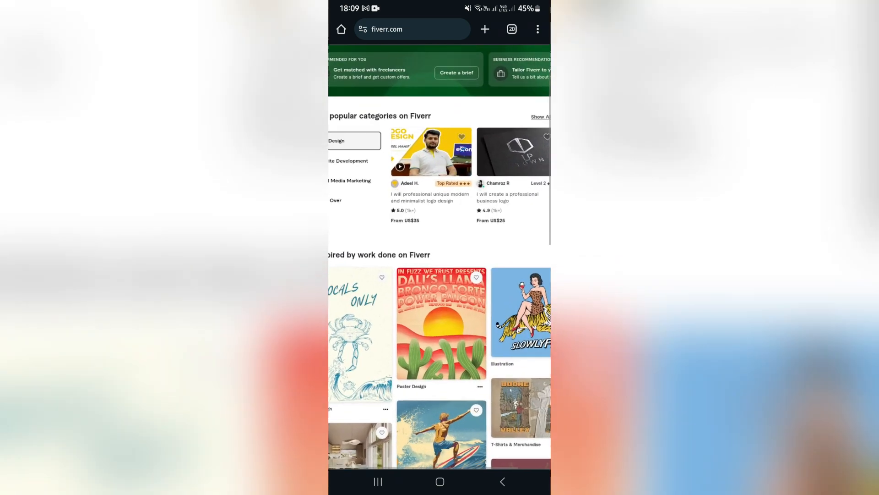
{"action": "scroll", "scroll_direction": "down", "scroll_amount": 3}
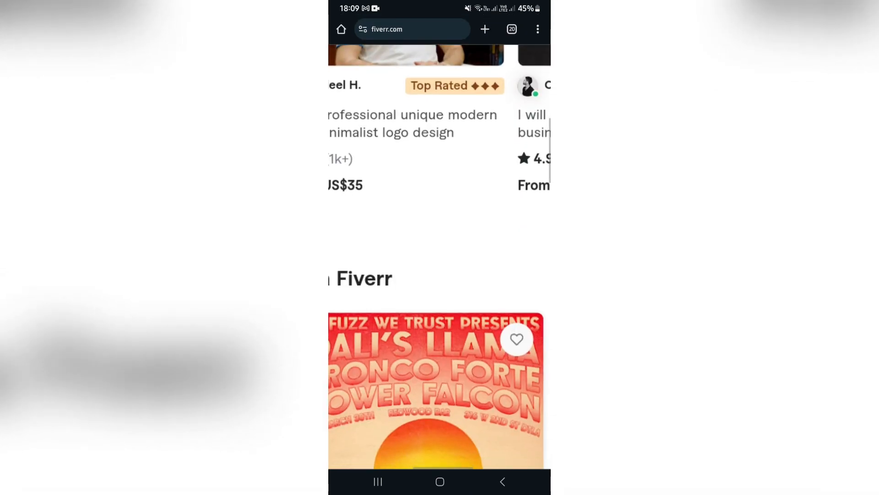
{"action": "scroll", "scroll_direction": "up", "scroll_amount": 3}
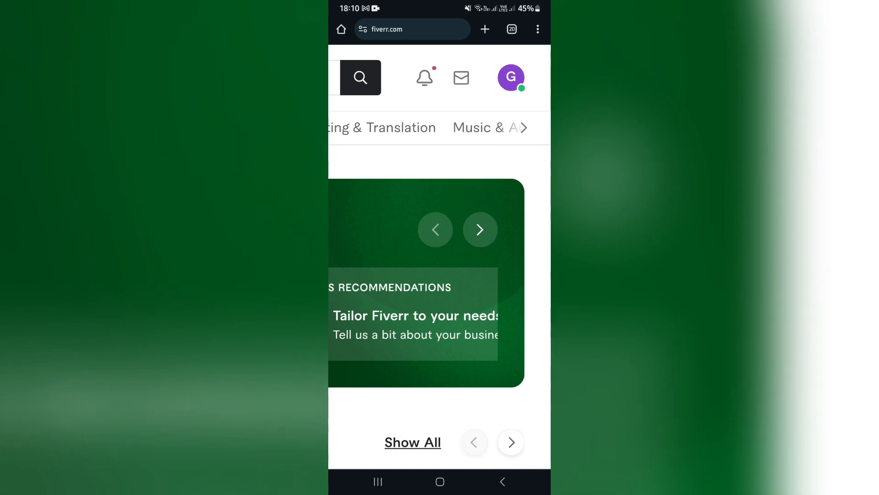
{"action": "left_click", "coordinate": [510, 77]}
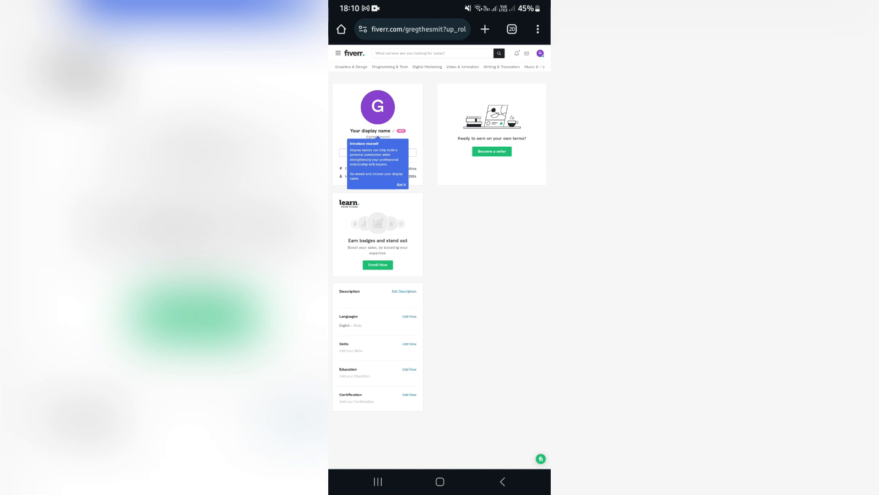
Dismiss the display-name tip and review the empty Description, Languages, Skills, Education and Certification sections
{"action": "left_click", "coordinate": [400, 185]}
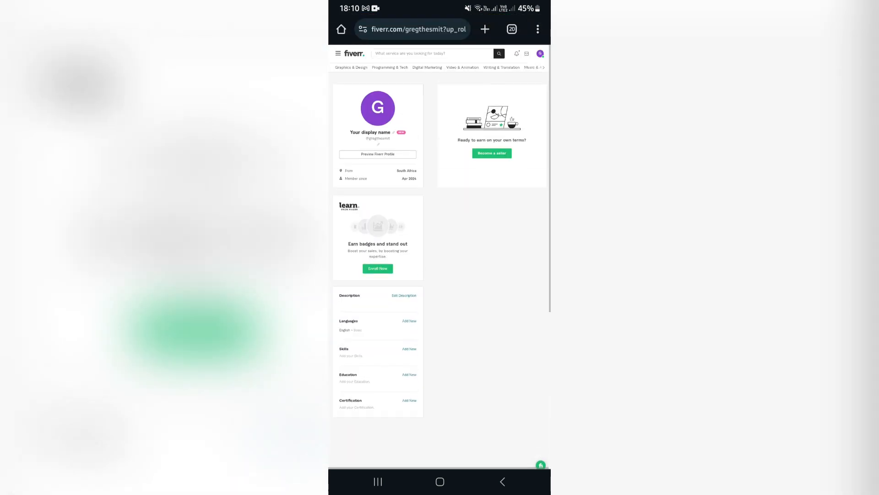
{"action": "scroll", "scroll_direction": "up", "scroll_amount": 3}
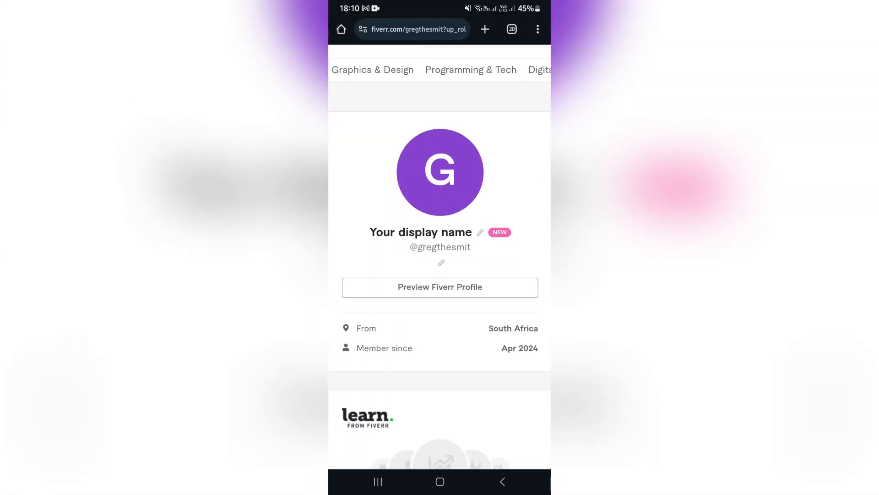
{"action": "scroll", "scroll_direction": "down", "scroll_amount": 3}
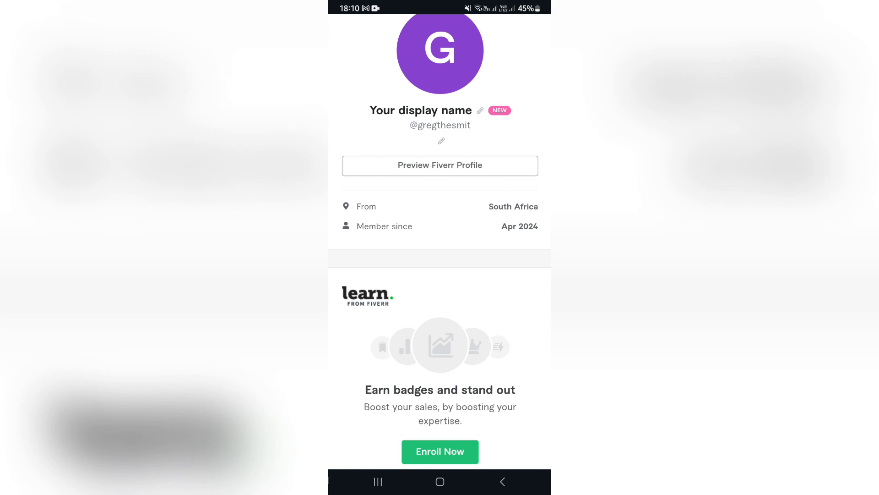
{"action": "scroll", "scroll_direction": "down", "scroll_amount": 3}
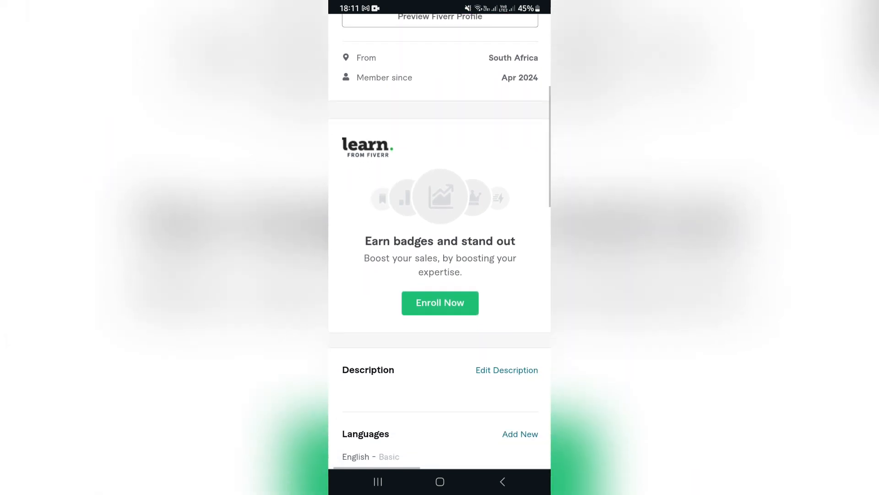
{"action": "scroll", "scroll_direction": "down", "scroll_amount": 3}
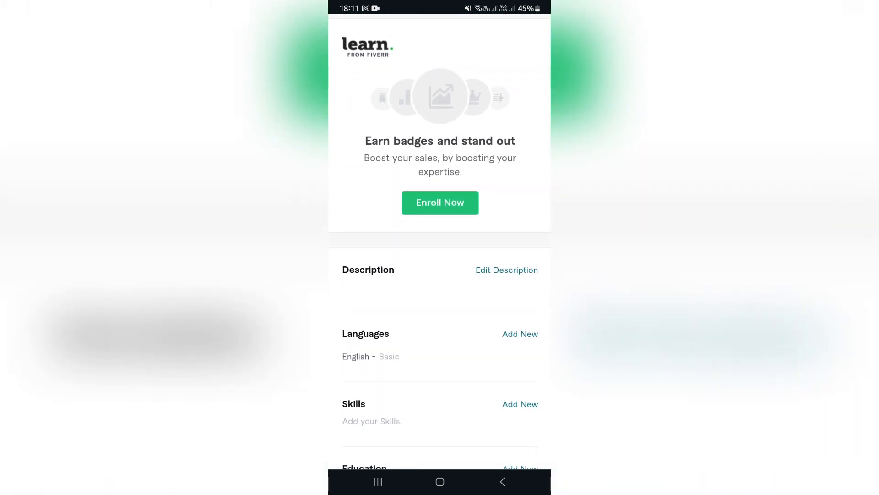
{"action": "scroll", "scroll_direction": "down", "scroll_amount": 3}
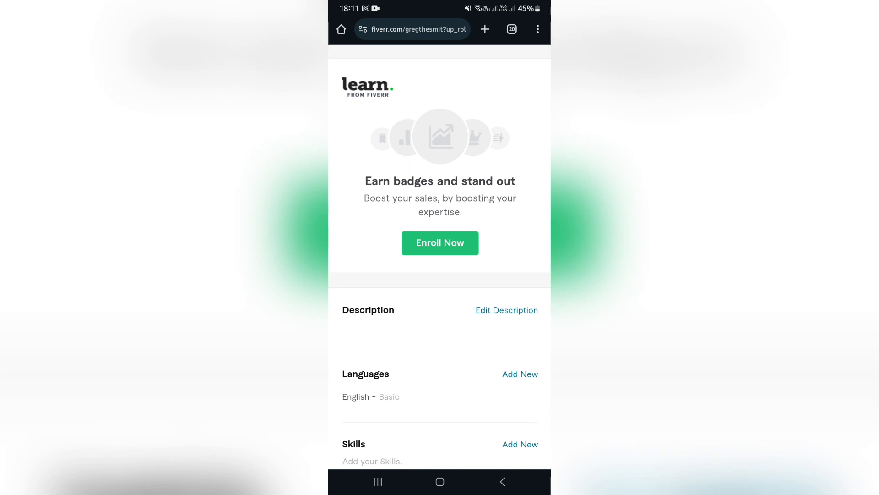
{"action": "scroll", "scroll_direction": "up", "scroll_amount": 3}
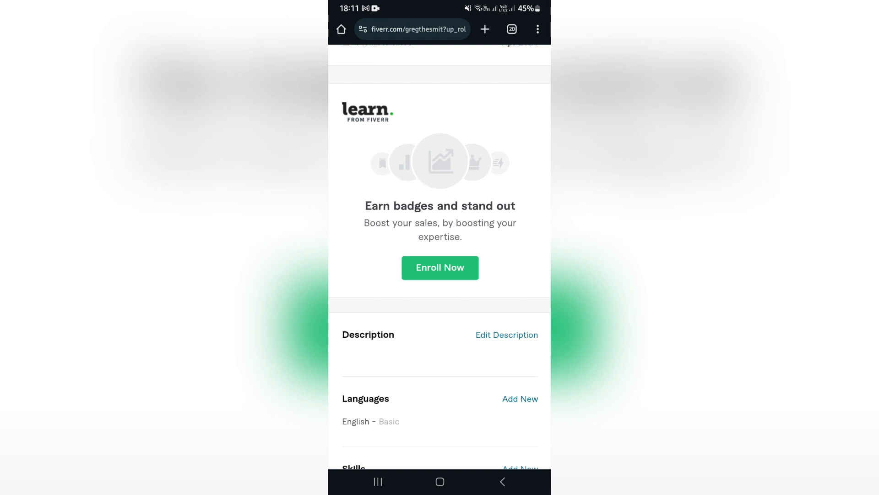
{"action": "scroll", "scroll_direction": "down", "scroll_amount": 3}
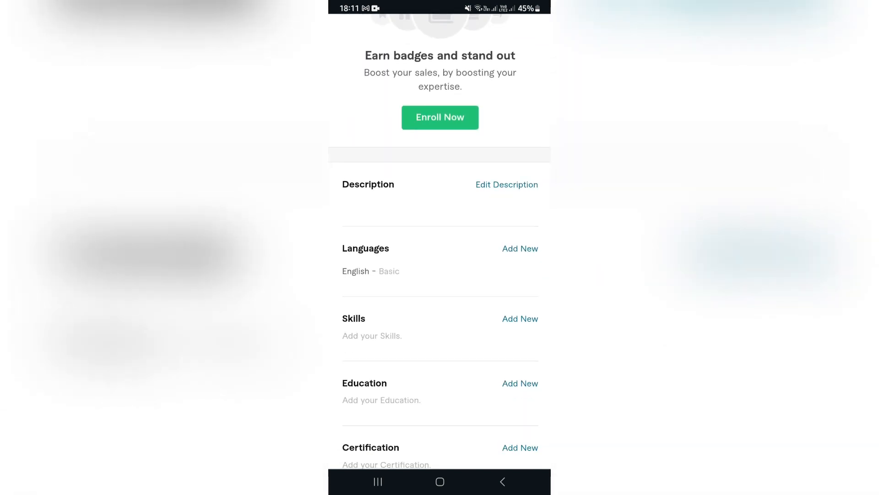
{"action": "scroll", "scroll_direction": "down", "scroll_amount": 3}
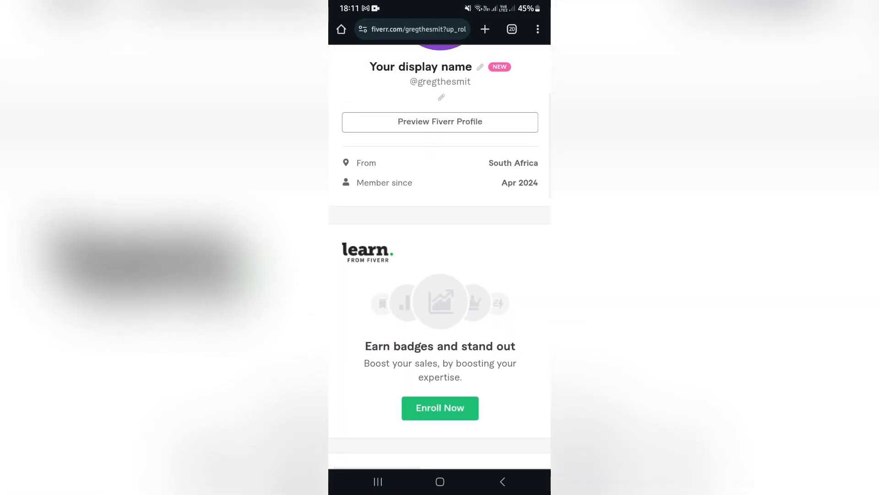
{"action": "scroll", "scroll_direction": "down", "scroll_amount": 3}
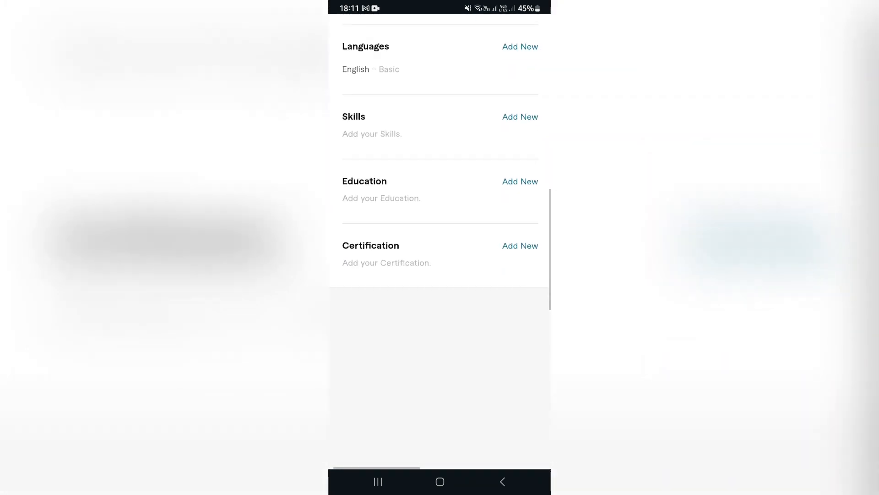
{"action": "scroll", "scroll_direction": "up", "scroll_amount": 3}
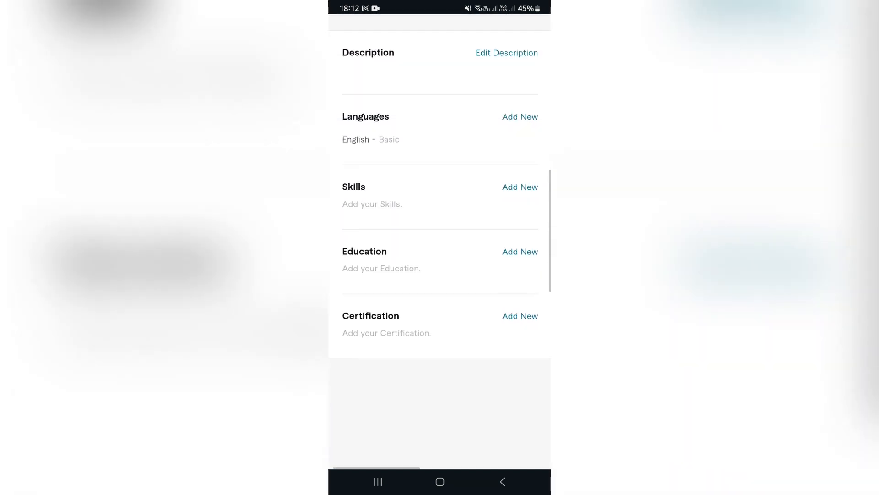
{"action": "scroll", "scroll_direction": "up", "scroll_amount": 3}
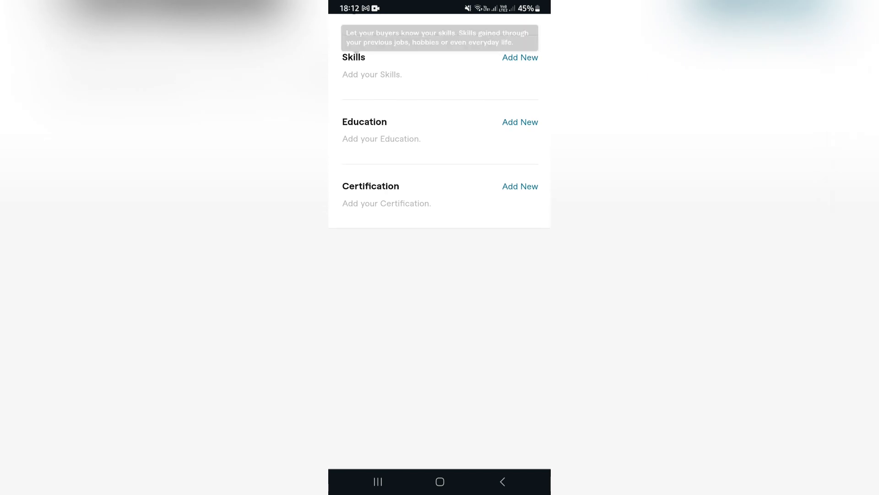
Add 'Video editor' as a custom skill at Intermediate level so it shows as pending
{"action": "left_click", "coordinate": [520, 57]}
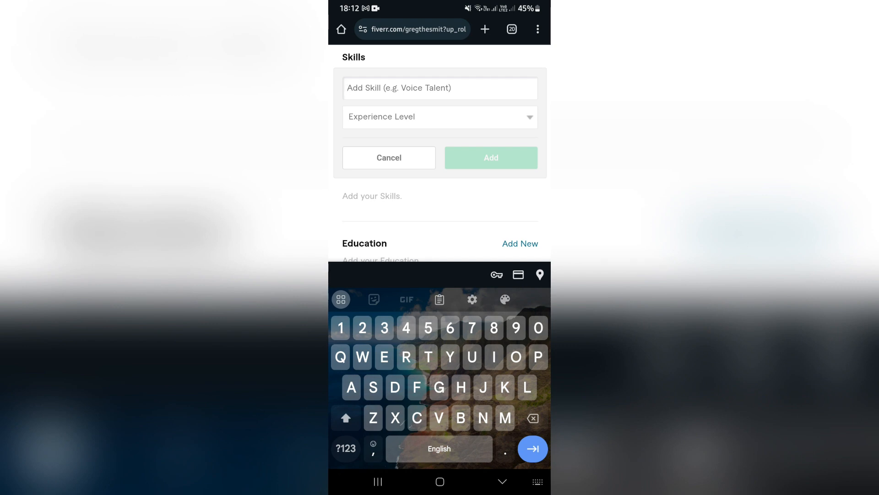
{"action": "type", "text": "Video ei"}
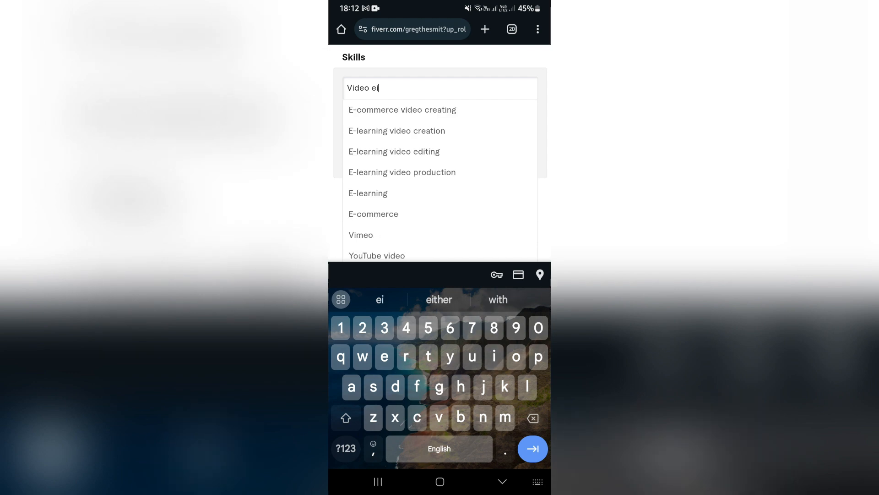
{"action": "type", "text": "ditor"}
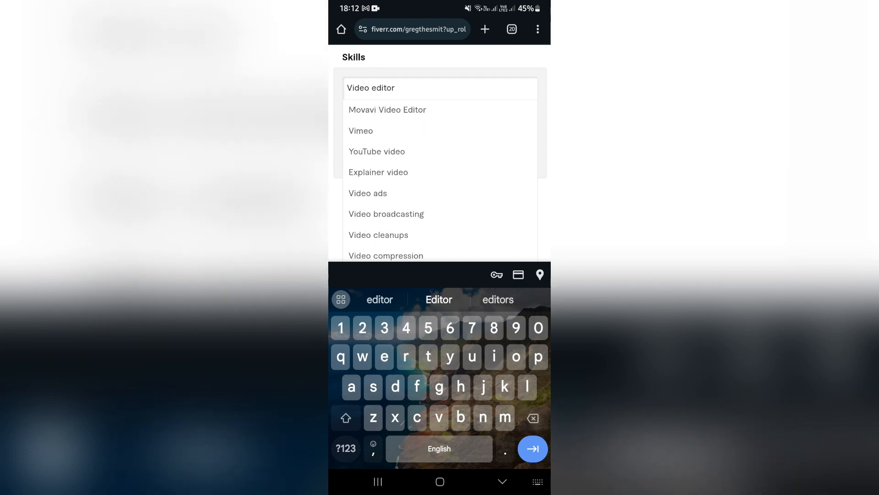
{"action": "scroll", "scroll_direction": "up", "scroll_amount": 3}
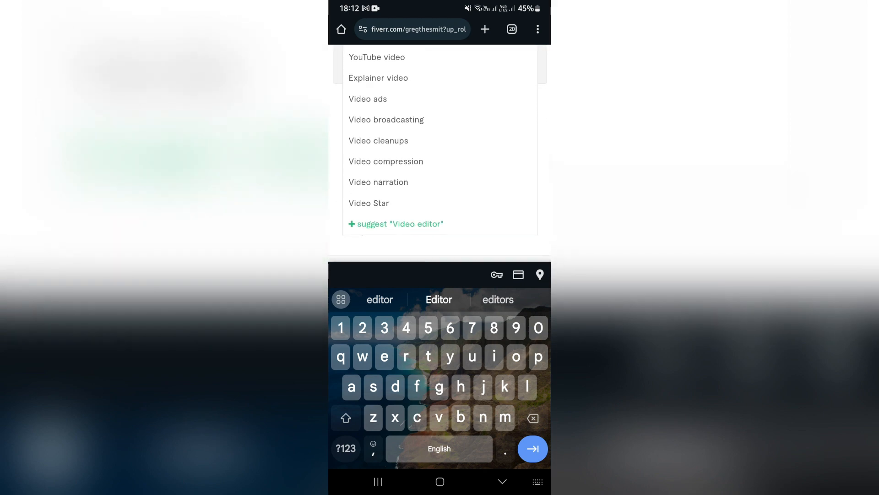
{"action": "left_click", "coordinate": [401, 224]}
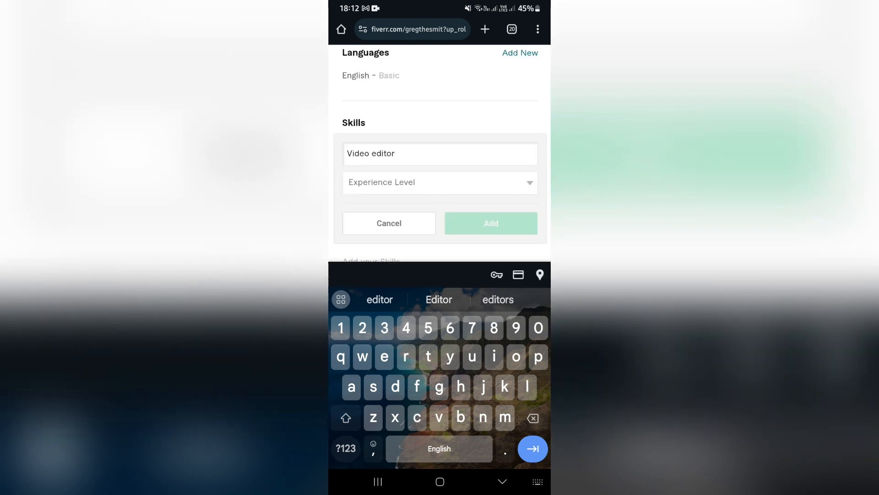
{"action": "left_click", "coordinate": [439, 181]}
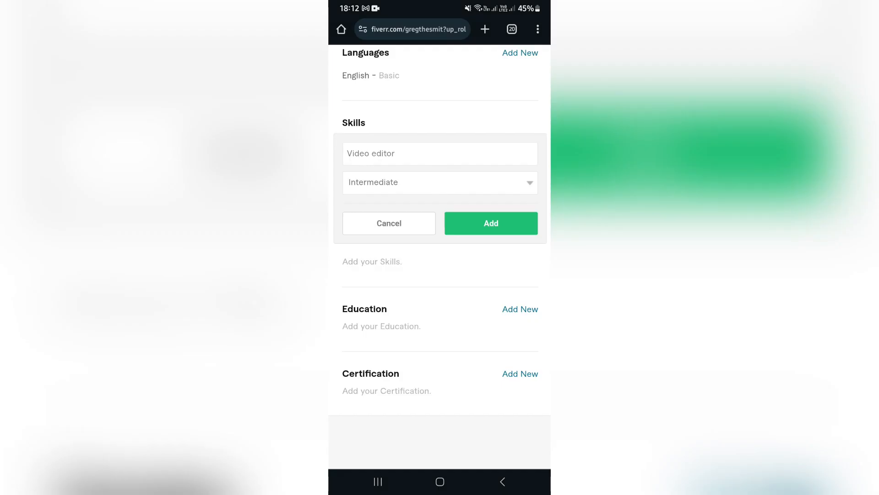
{"action": "left_click", "coordinate": [490, 222]}
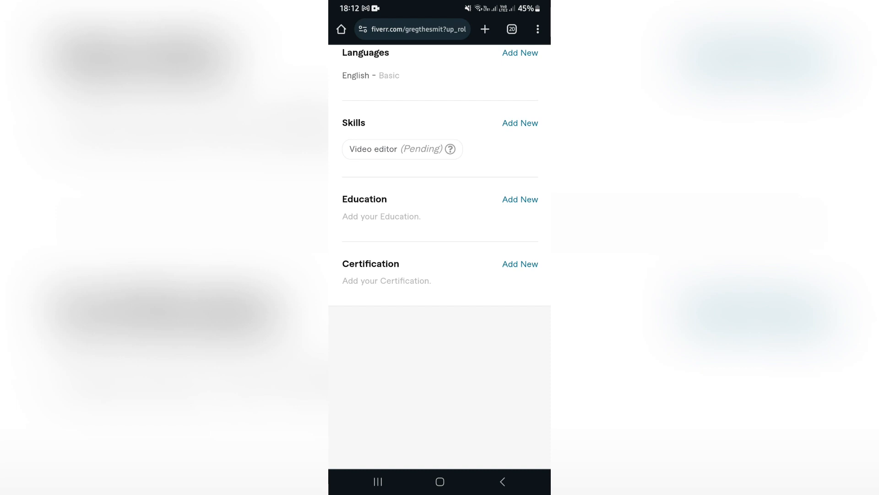
Add Adobe Illustrator from the suggestions as a second skill under Video editor
{"action": "left_click", "coordinate": [519, 123]}
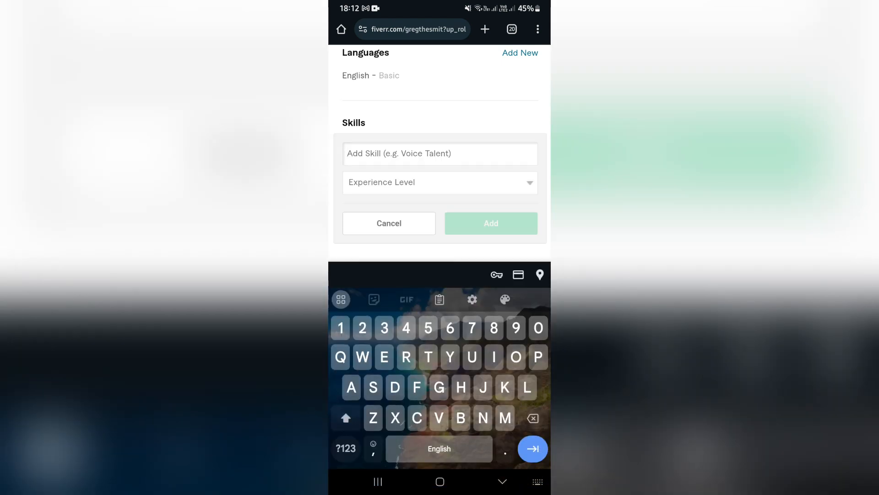
{"action": "type", "text": "Adobe"}
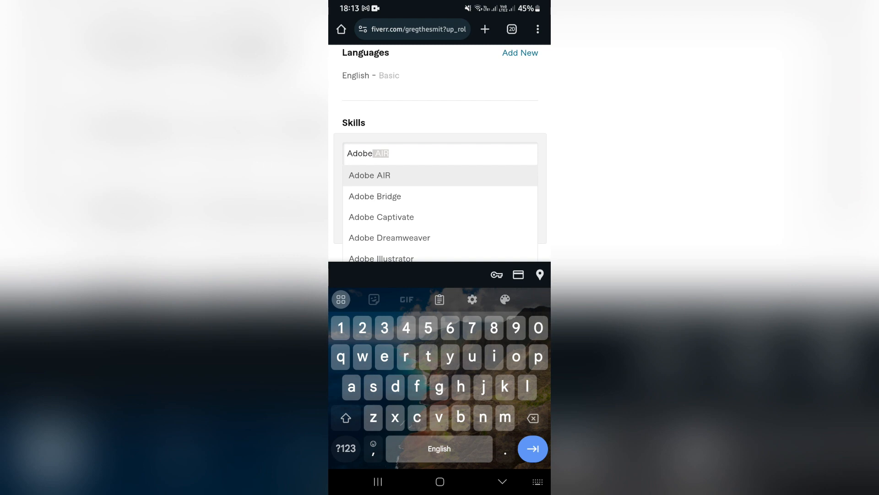
{"action": "scroll", "scroll_direction": "down", "scroll_amount": 3}
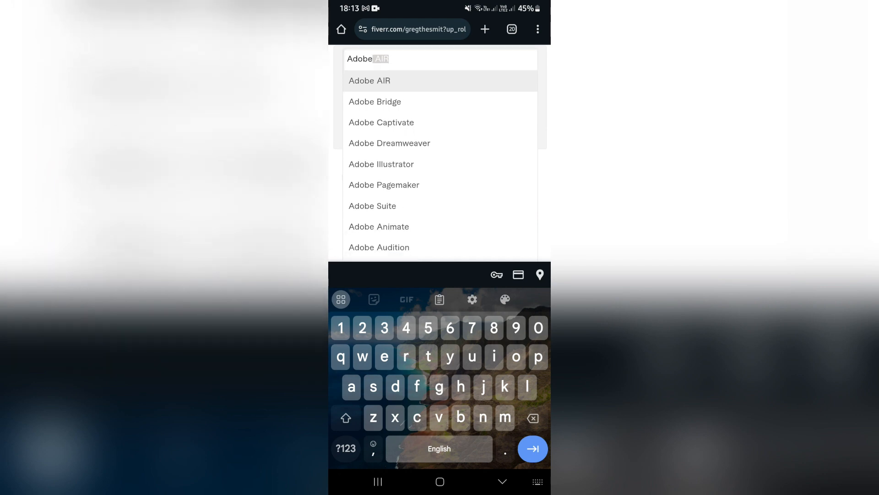
{"action": "left_click", "coordinate": [381, 164]}
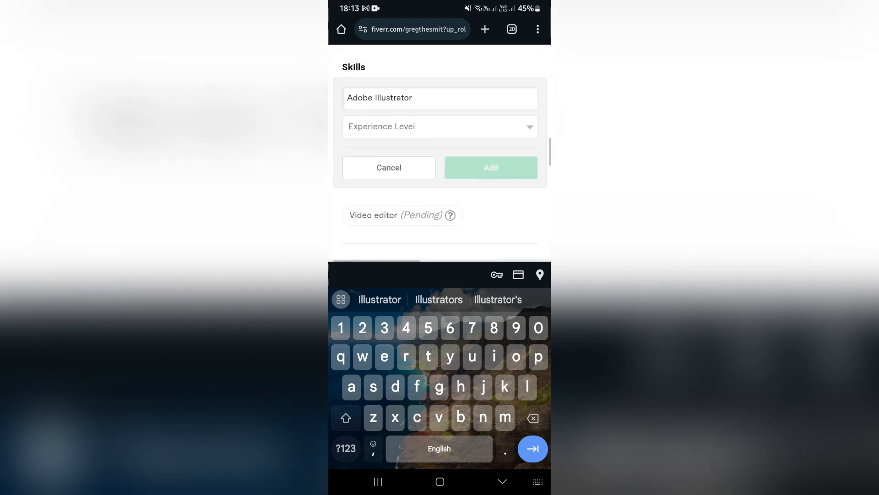
{"action": "left_click", "coordinate": [439, 127]}
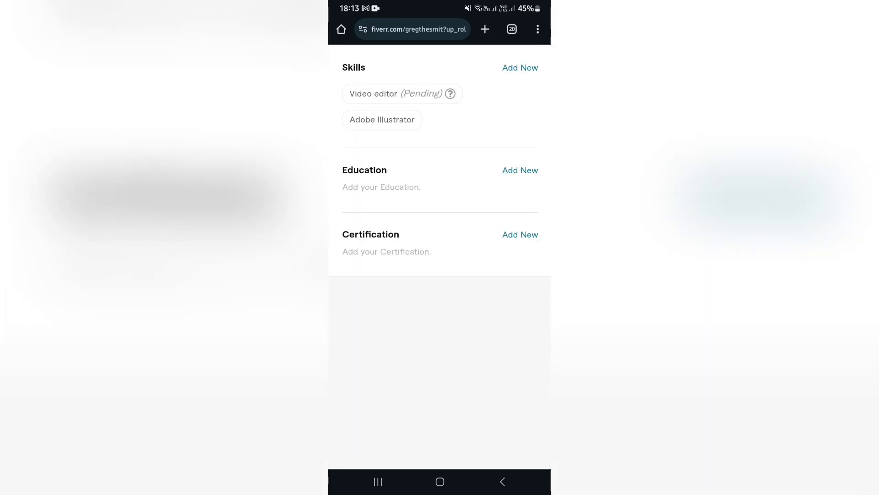
{"action": "scroll", "scroll_direction": "up", "scroll_amount": 3}
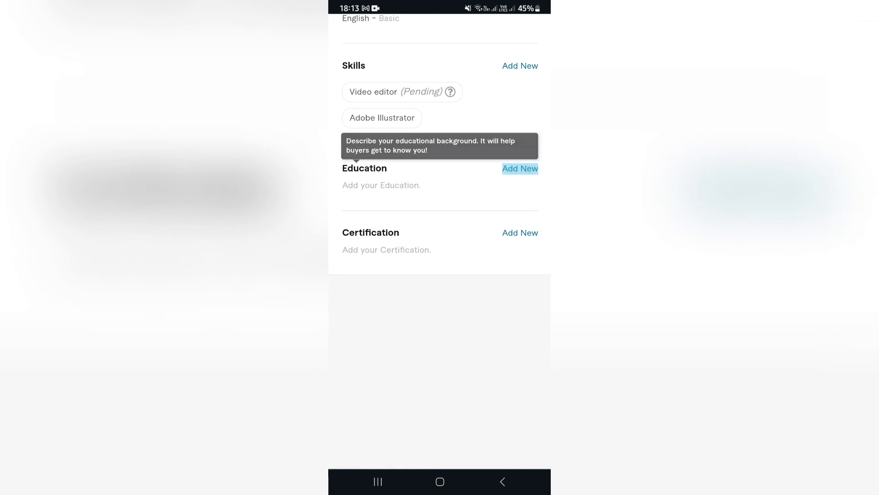
Bring up the blank education entry form with its country, college, title, major and year fields
{"action": "left_click", "coordinate": [520, 168]}
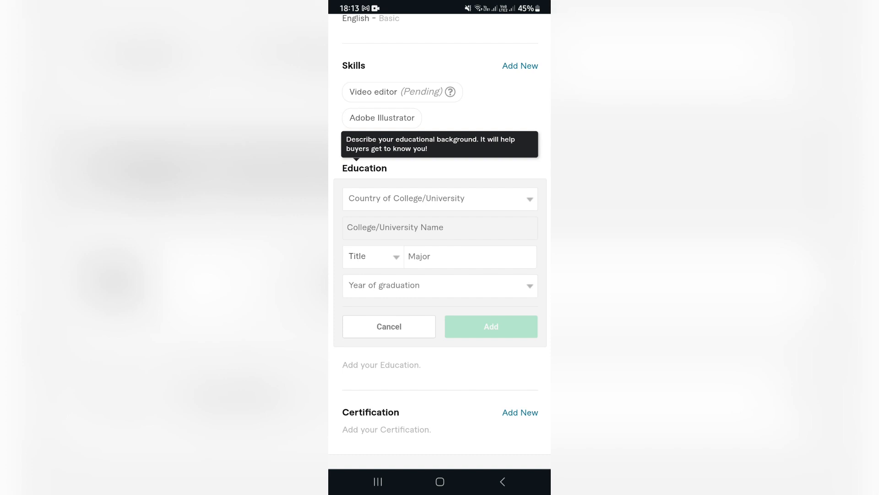
{"action": "scroll", "scroll_direction": "up", "scroll_amount": 3}
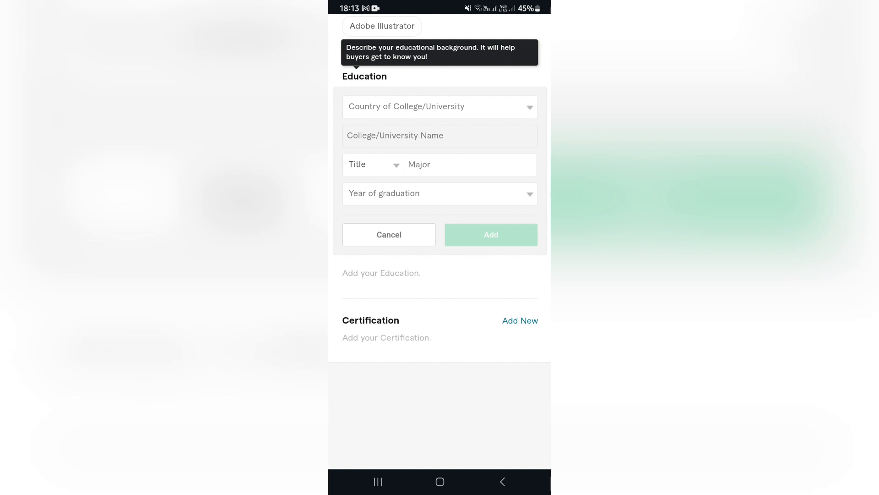
{"action": "scroll", "scroll_direction": "up", "scroll_amount": 3}
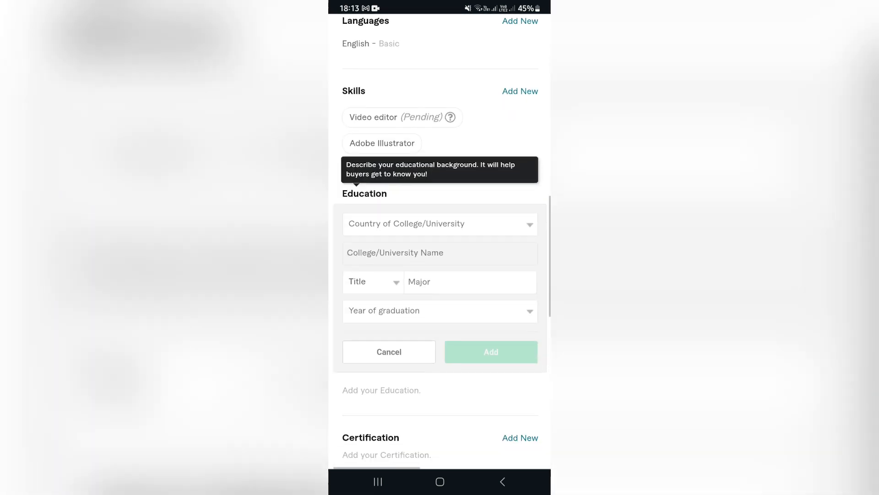
{"action": "scroll", "scroll_direction": "down", "scroll_amount": 3}
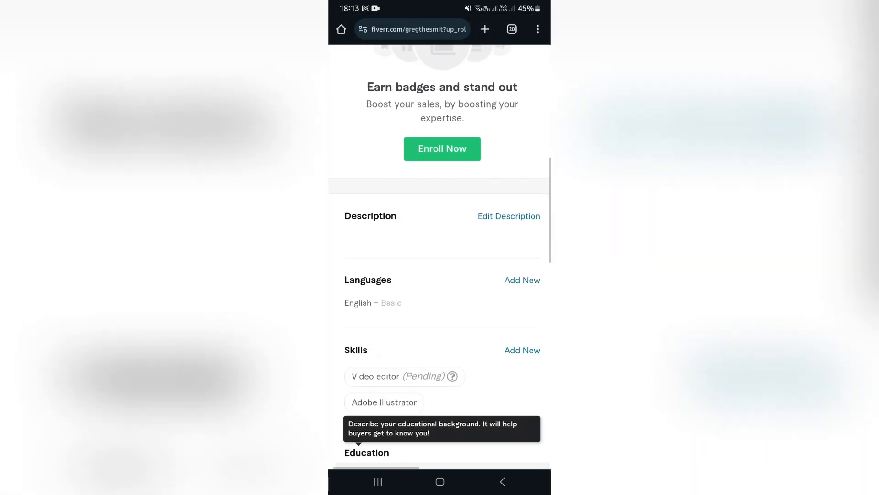
Start Become a Seller onboarding and continue past the breakdown and successful-profile pages
{"action": "scroll", "scroll_direction": "up", "scroll_amount": 3}
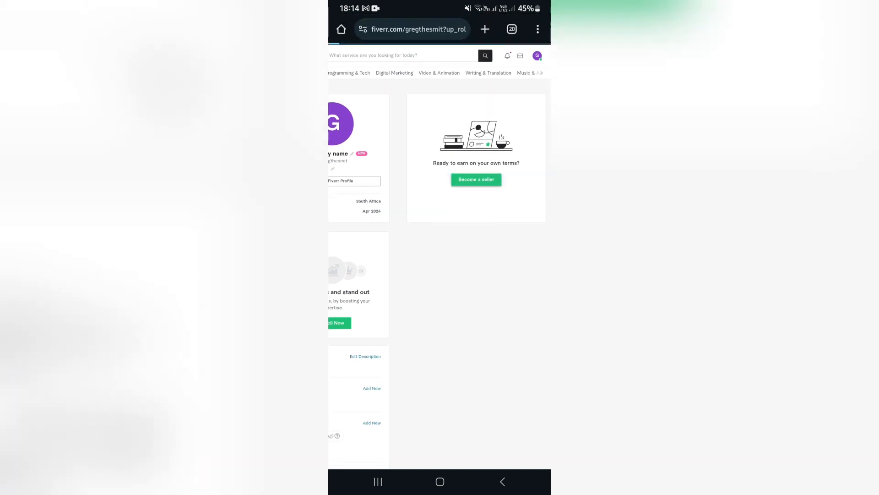
{"action": "left_click", "coordinate": [477, 180]}
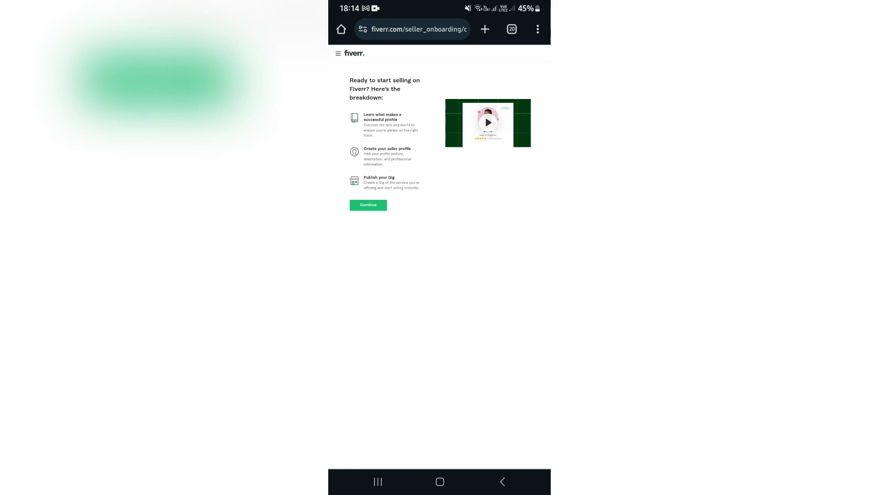
{"action": "left_click", "coordinate": [368, 204]}
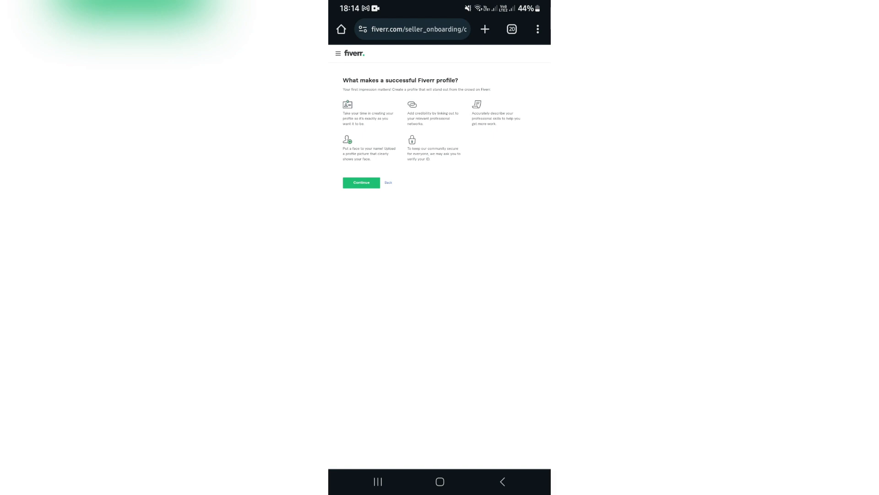
{"action": "left_click", "coordinate": [361, 182]}
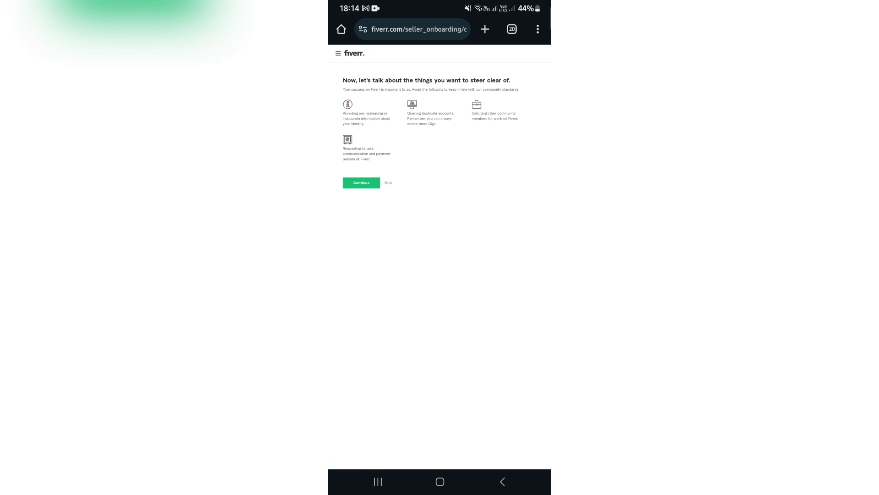
Continue past the things-to-avoid page through Personal Info to the Professional Info step
{"action": "left_click", "coordinate": [361, 184]}
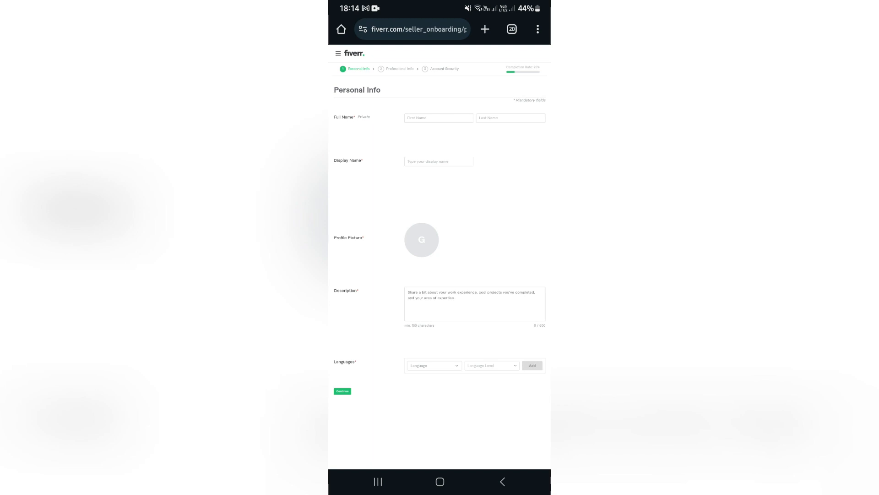
{"action": "scroll", "scroll_direction": "down", "scroll_amount": 3}
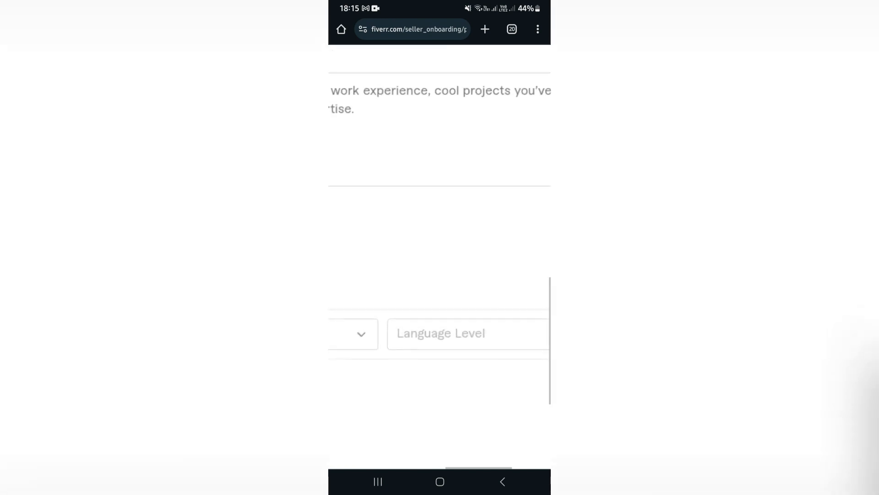
{"action": "scroll", "scroll_direction": "up", "scroll_amount": 3}
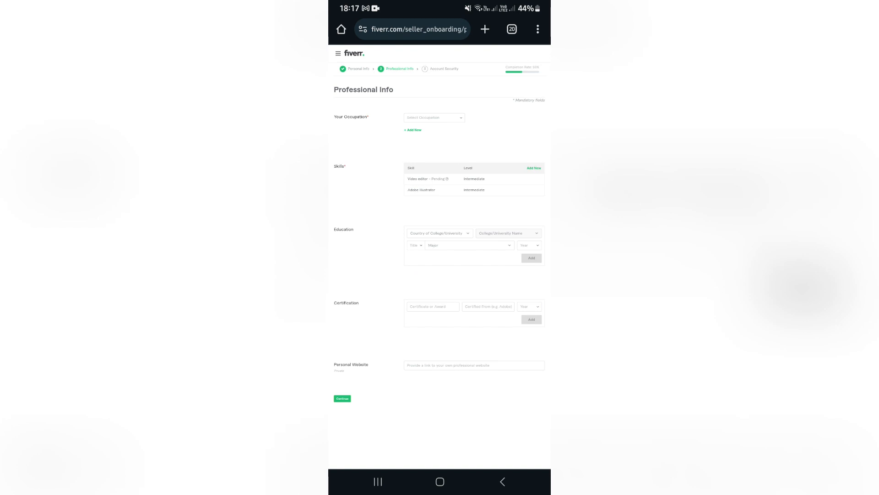
Choose Graphics & Design as occupation and tick Brochure, Fashion and Industrial & Product Design as best skills
{"action": "left_click", "coordinate": [433, 117]}
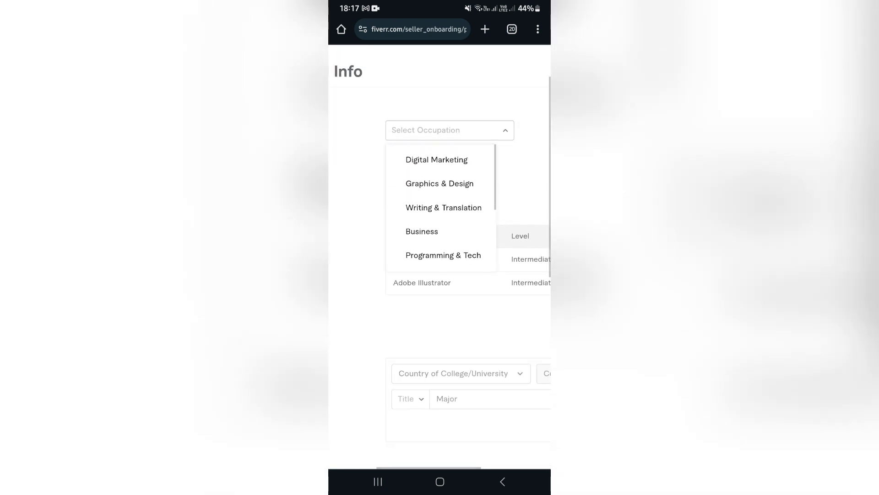
{"action": "scroll", "scroll_direction": "up", "scroll_amount": 3}
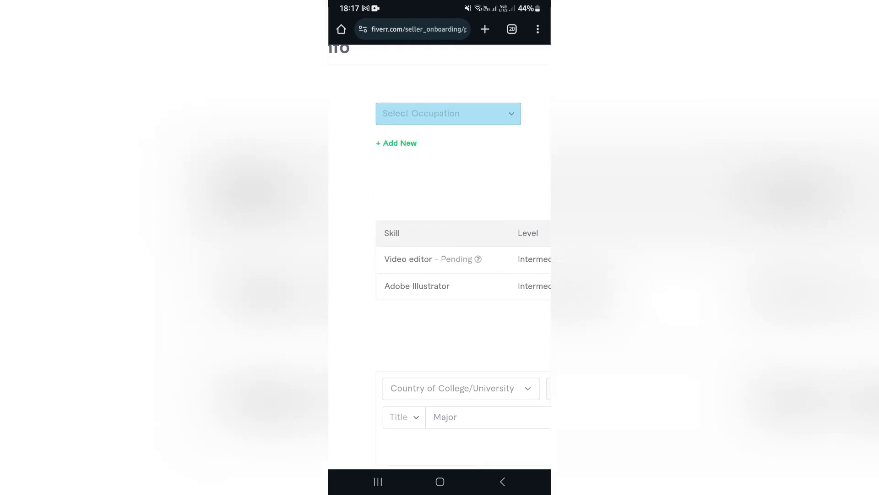
{"action": "left_click", "coordinate": [448, 114]}
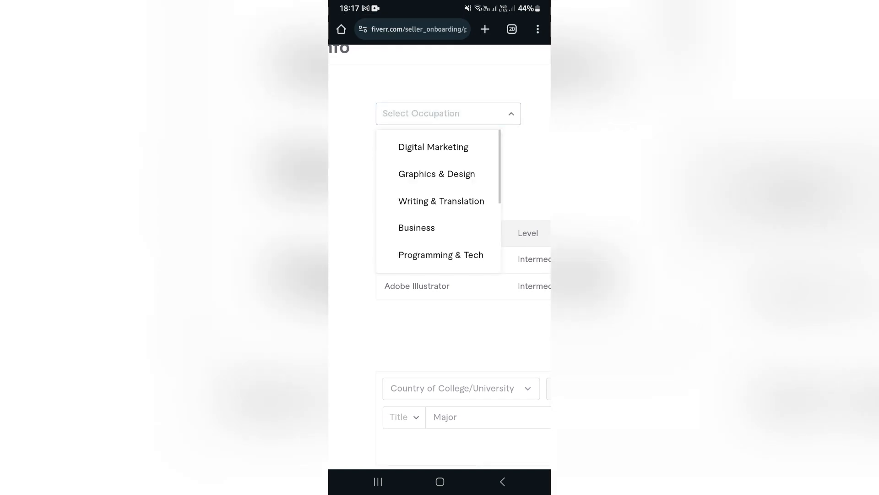
{"action": "left_click", "coordinate": [436, 173]}
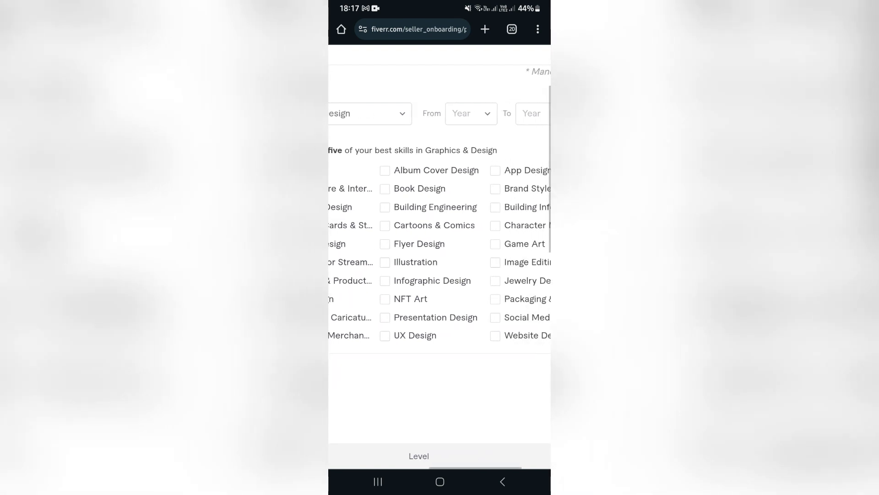
{"action": "scroll", "scroll_direction": "up", "scroll_amount": 3}
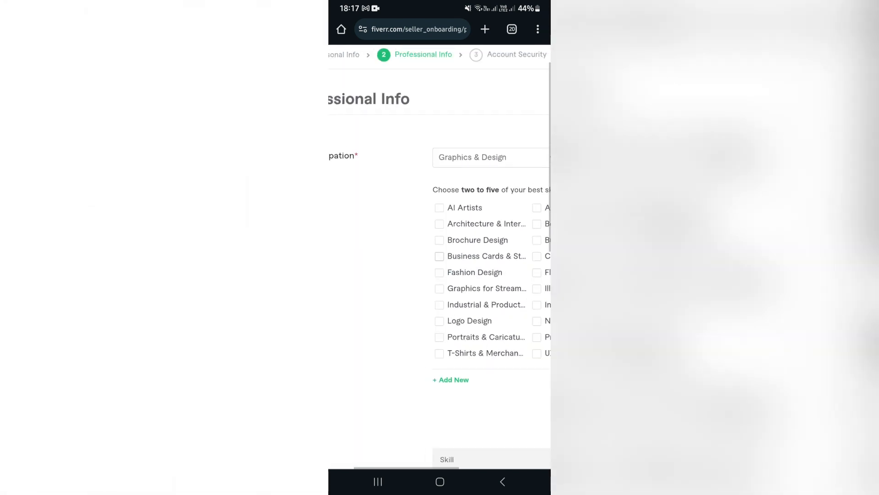
{"action": "left_click", "coordinate": [440, 272]}
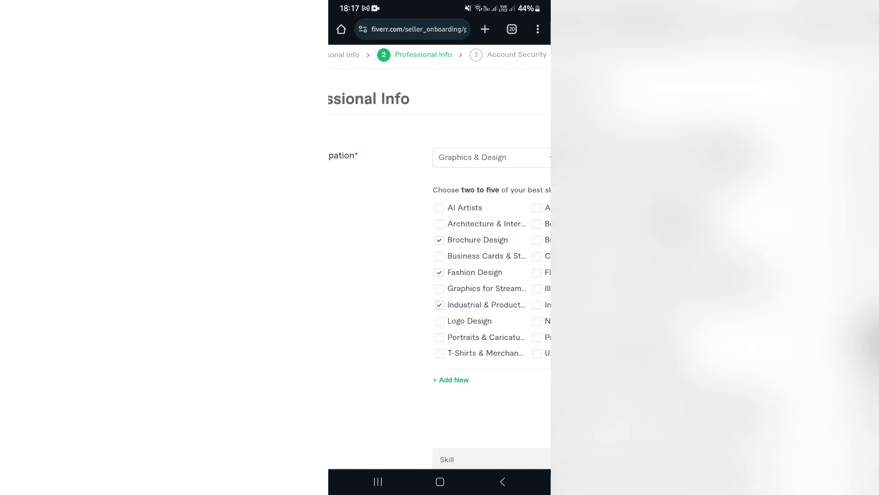
{"action": "scroll", "scroll_direction": "down", "scroll_amount": 3}
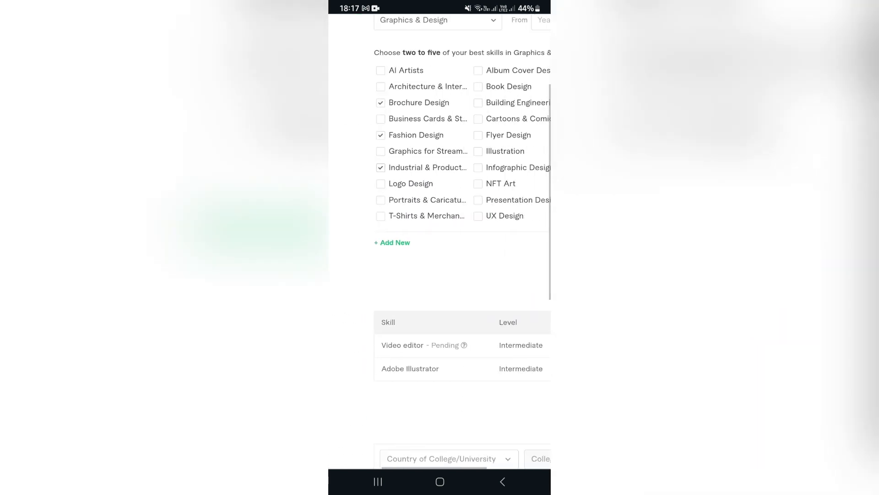
{"action": "scroll", "scroll_direction": "right", "scroll_amount": 3}
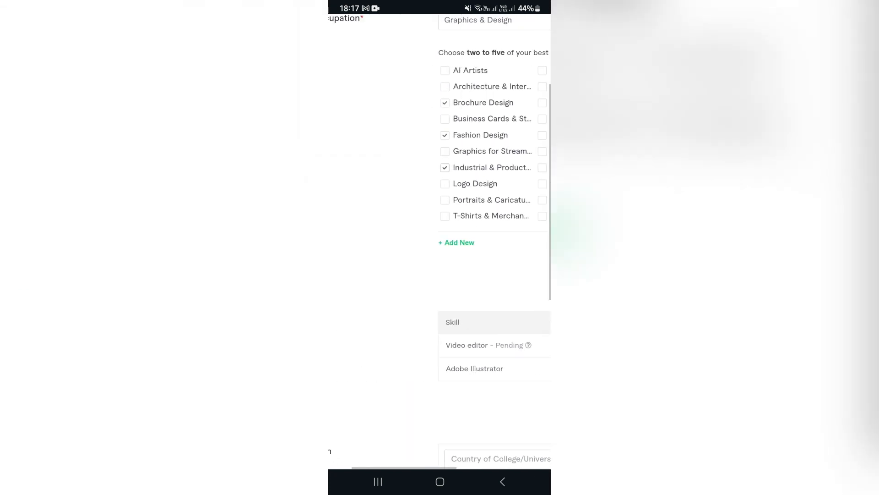
{"action": "scroll", "scroll_direction": "down", "scroll_amount": 3}
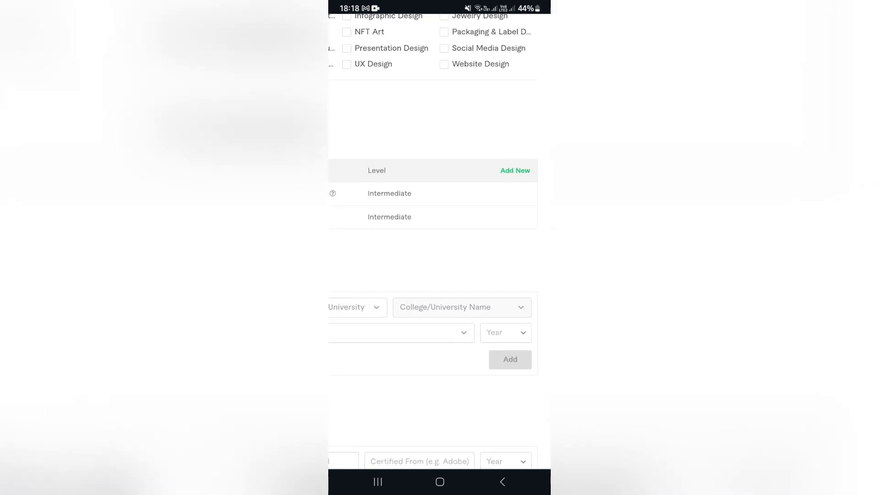
{"action": "scroll", "scroll_direction": "right", "scroll_amount": 3}
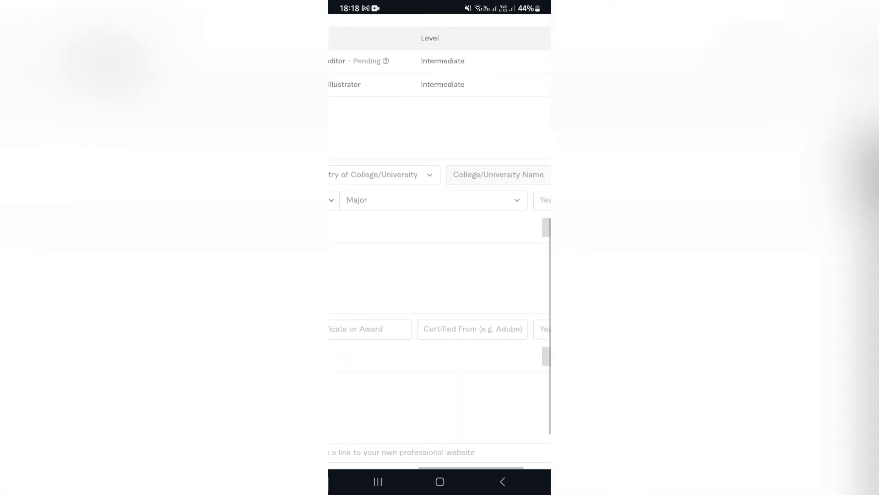
{"action": "scroll", "scroll_direction": "left", "scroll_amount": 3}
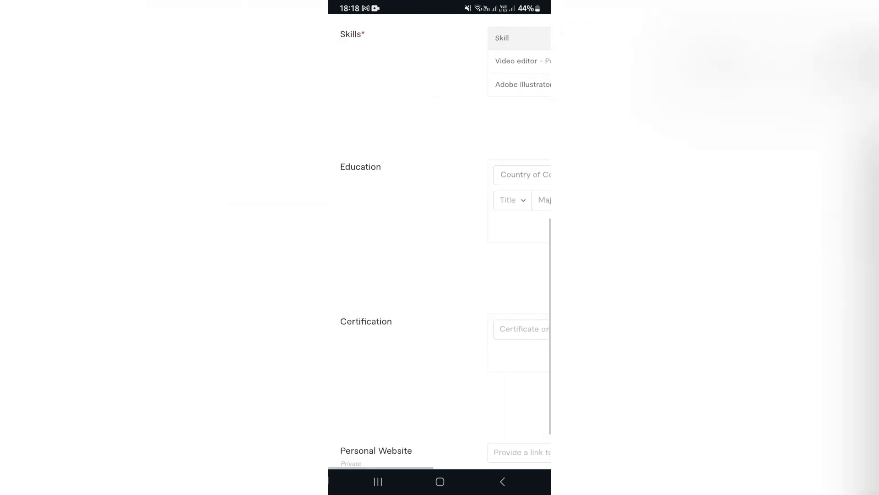
{"action": "scroll", "scroll_direction": "down", "scroll_amount": 3}
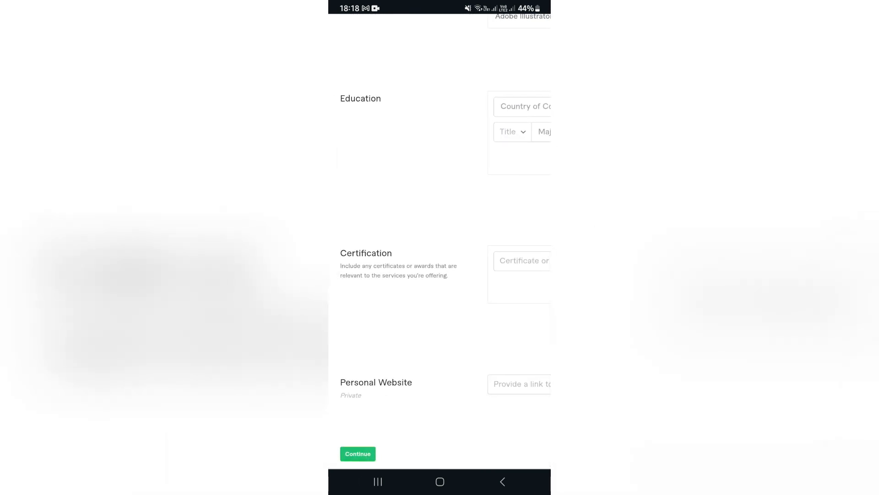
{"action": "scroll", "scroll_direction": "right", "scroll_amount": 3}
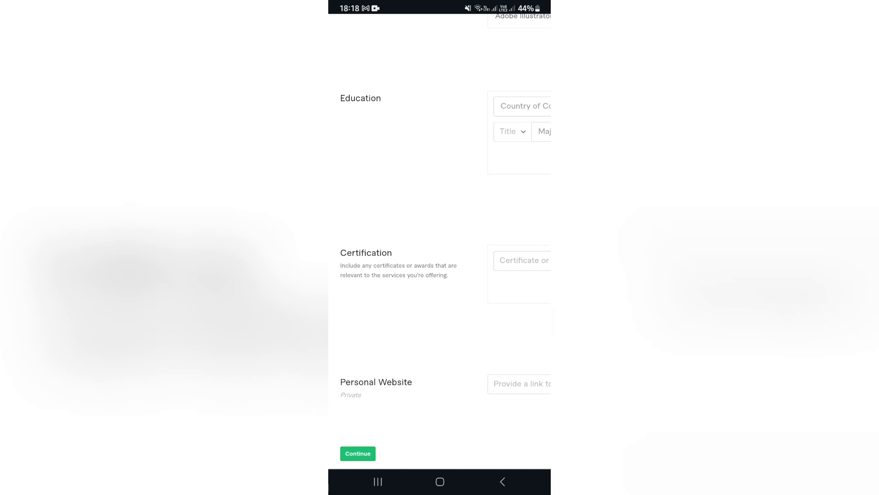
{"action": "scroll", "scroll_direction": "down", "scroll_amount": 3}
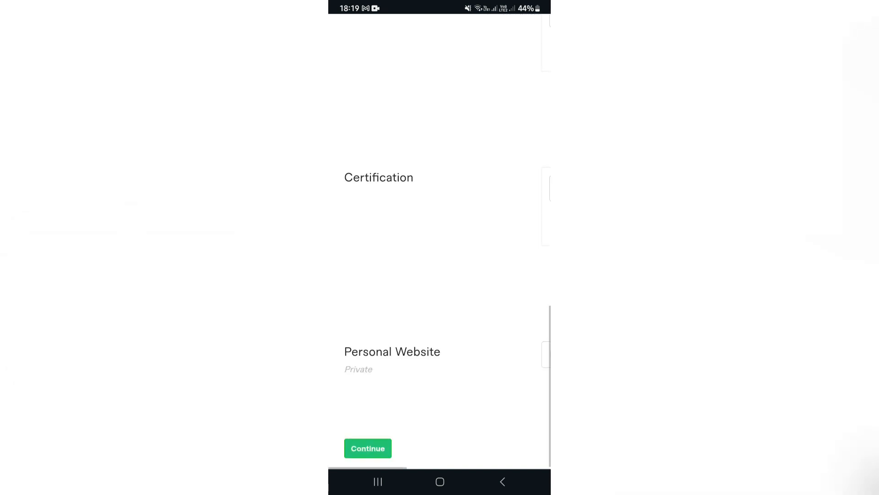
Continue to Account Security and finish, confirming 'Your seller profile is all set!'
{"action": "left_click", "coordinate": [368, 448]}
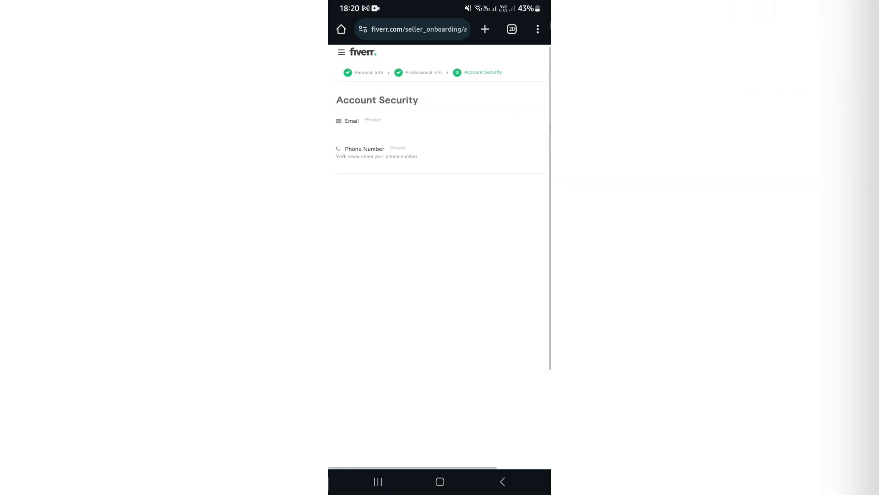
{"action": "scroll", "scroll_direction": "right", "scroll_amount": 3}
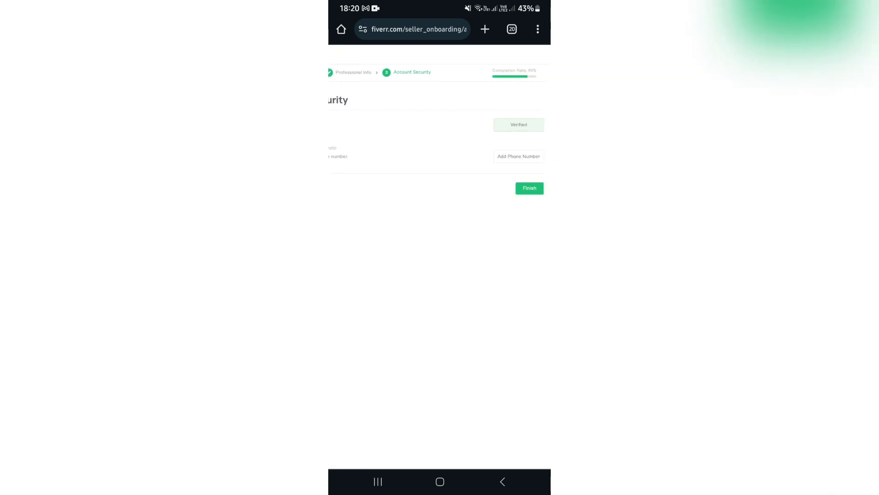
{"action": "left_click", "coordinate": [529, 188]}
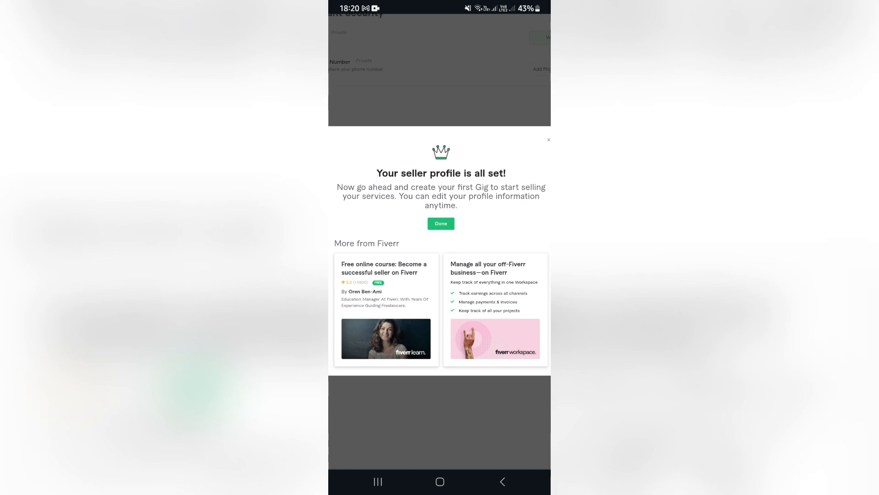
Confirm Done on the profile-complete popup and look over the new gig's blank Overview form
{"action": "left_click", "coordinate": [441, 223]}
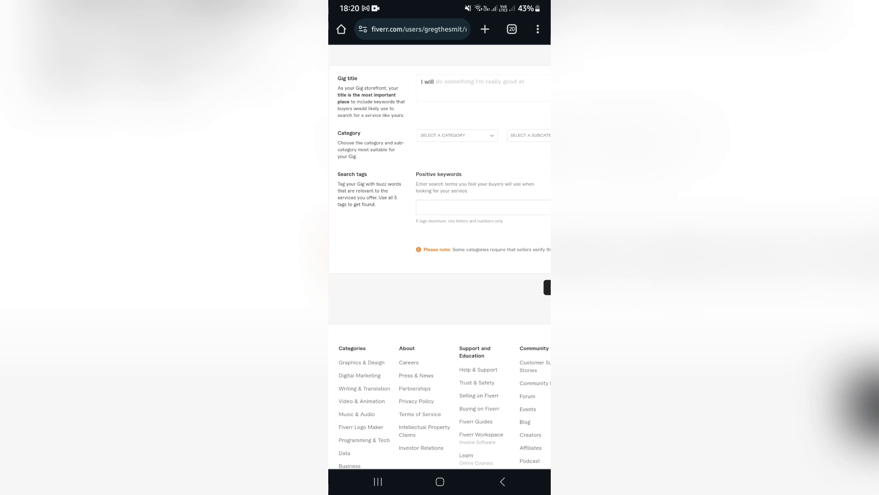
{"action": "scroll", "scroll_direction": "up", "scroll_amount": 3}
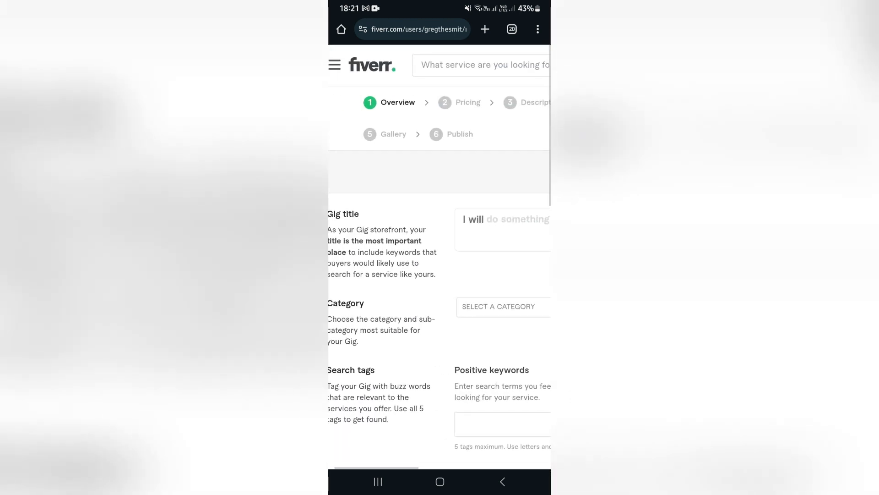
{"action": "scroll", "scroll_direction": "right", "scroll_amount": 3}
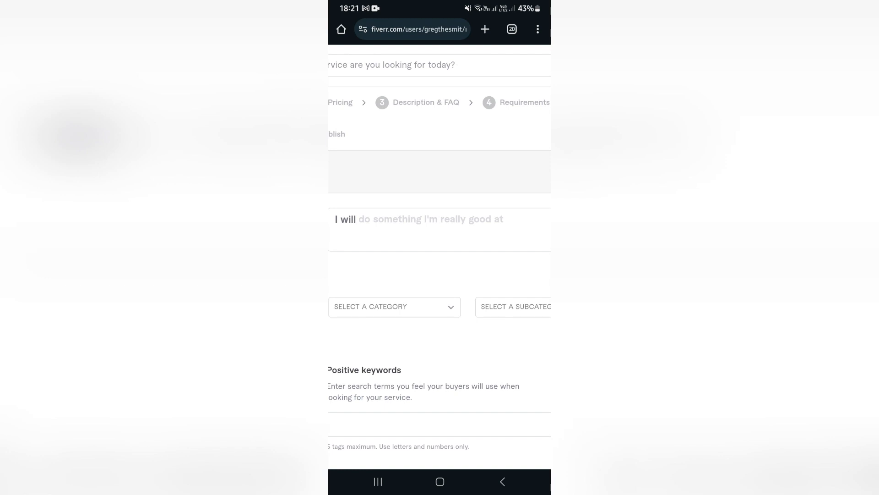
{"action": "scroll", "scroll_direction": "right", "scroll_amount": 3}
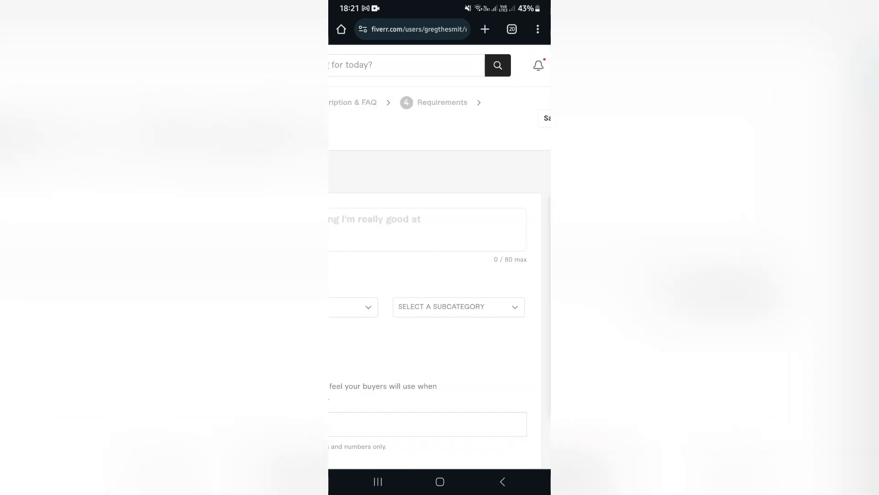